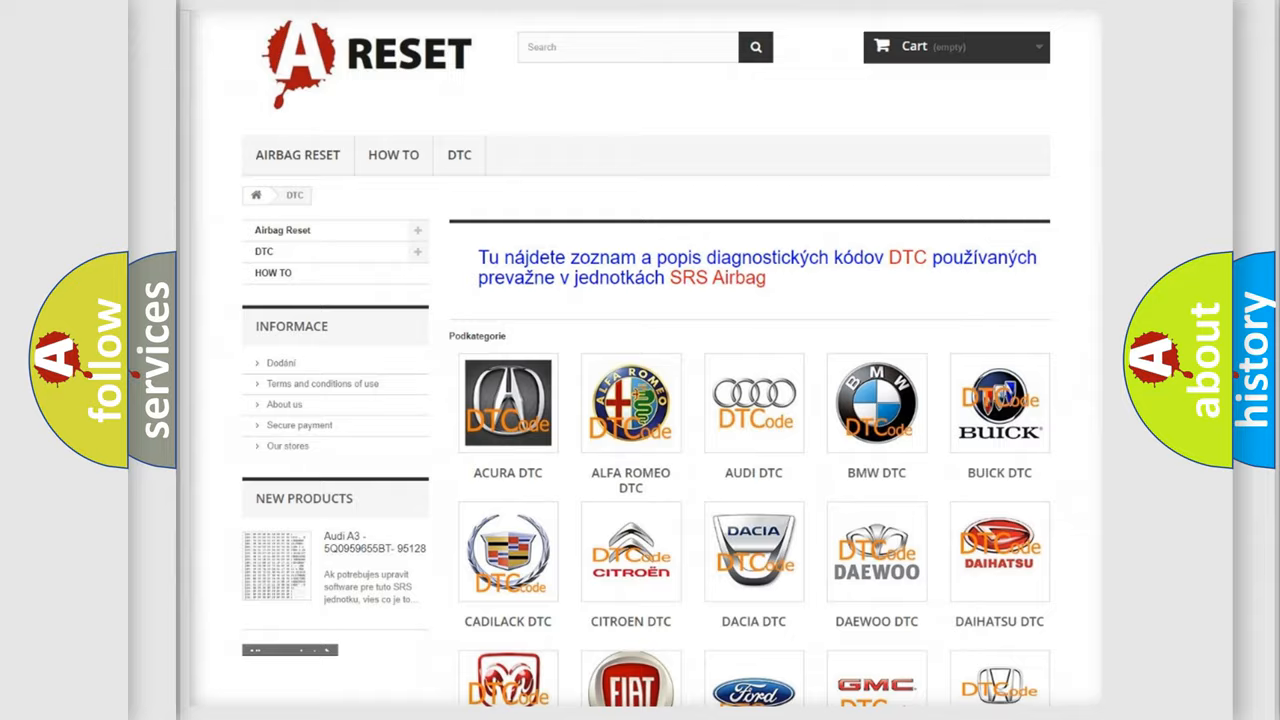
Scroll the DTC brand grid and open the Jeep trouble-code page.
scroll(down, 3)
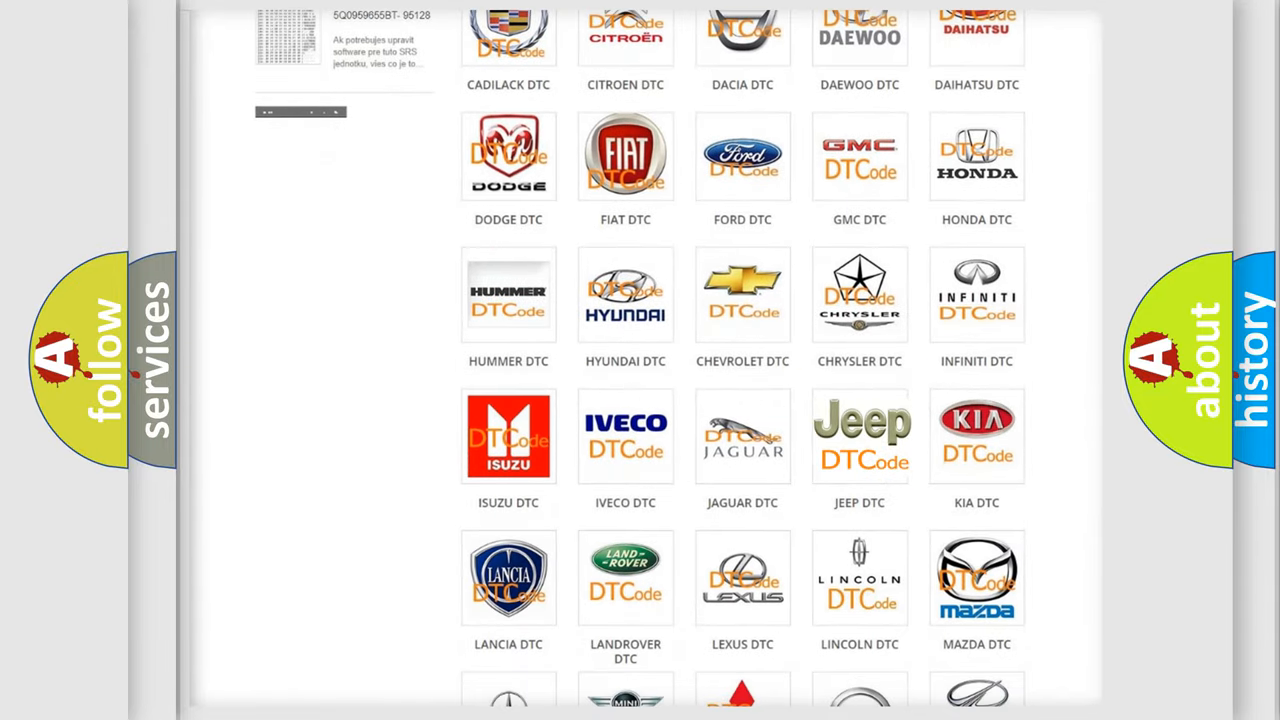
click(859, 436)
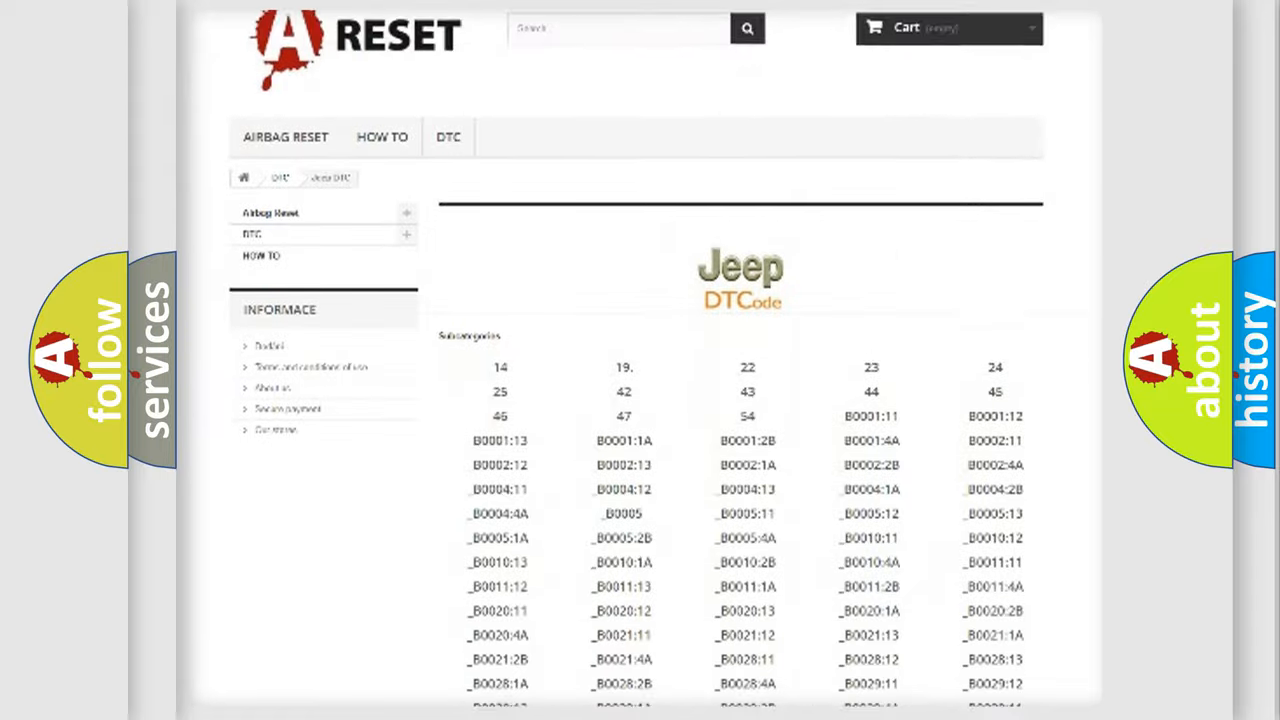
scroll(down, 3)
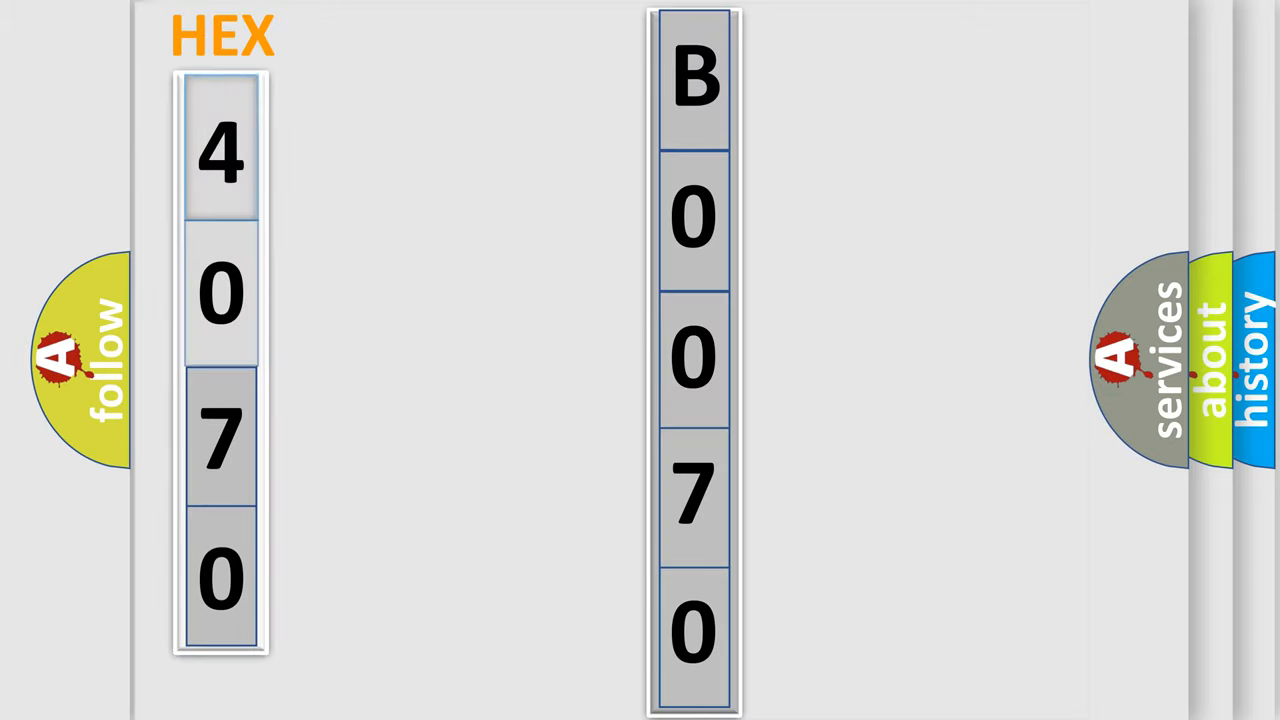
Bring up the Jeep B007013 definition card showing the coolant temperature rate fault.
click(220, 150)
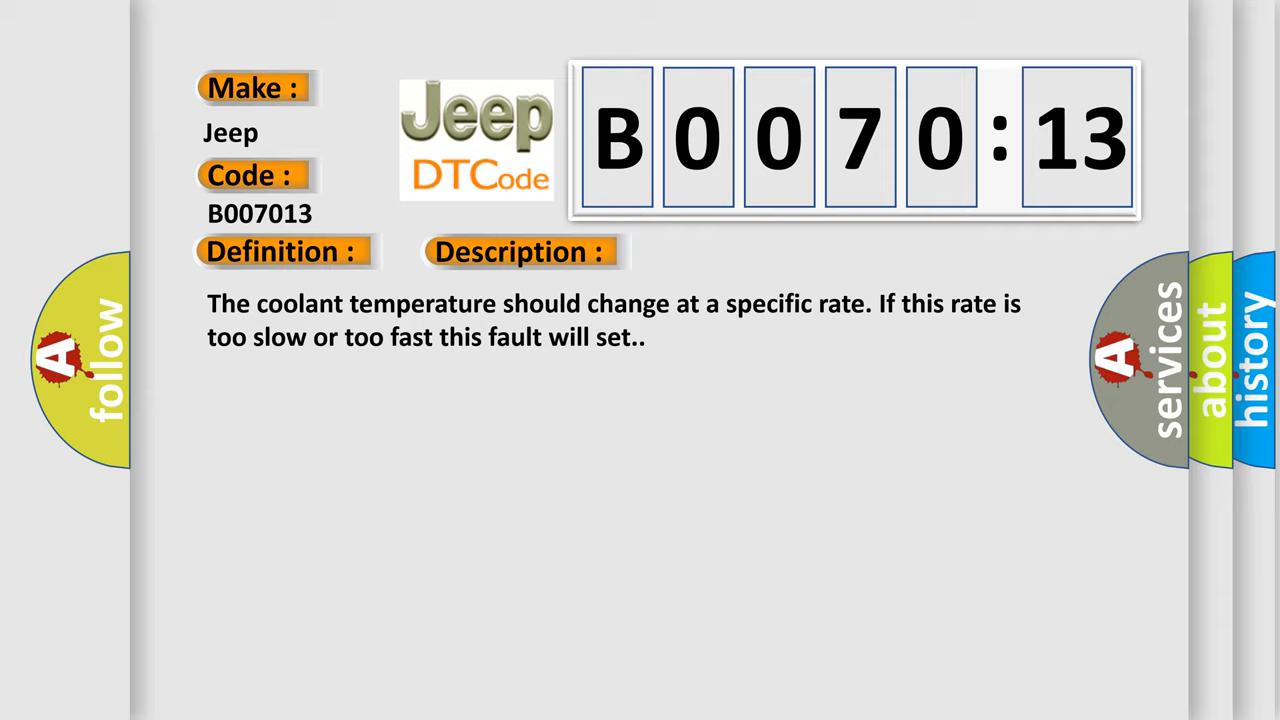
Reveal the B007013 cause section: coolant level, thermostat, sensor circuit and open circuit.
click(735, 251)
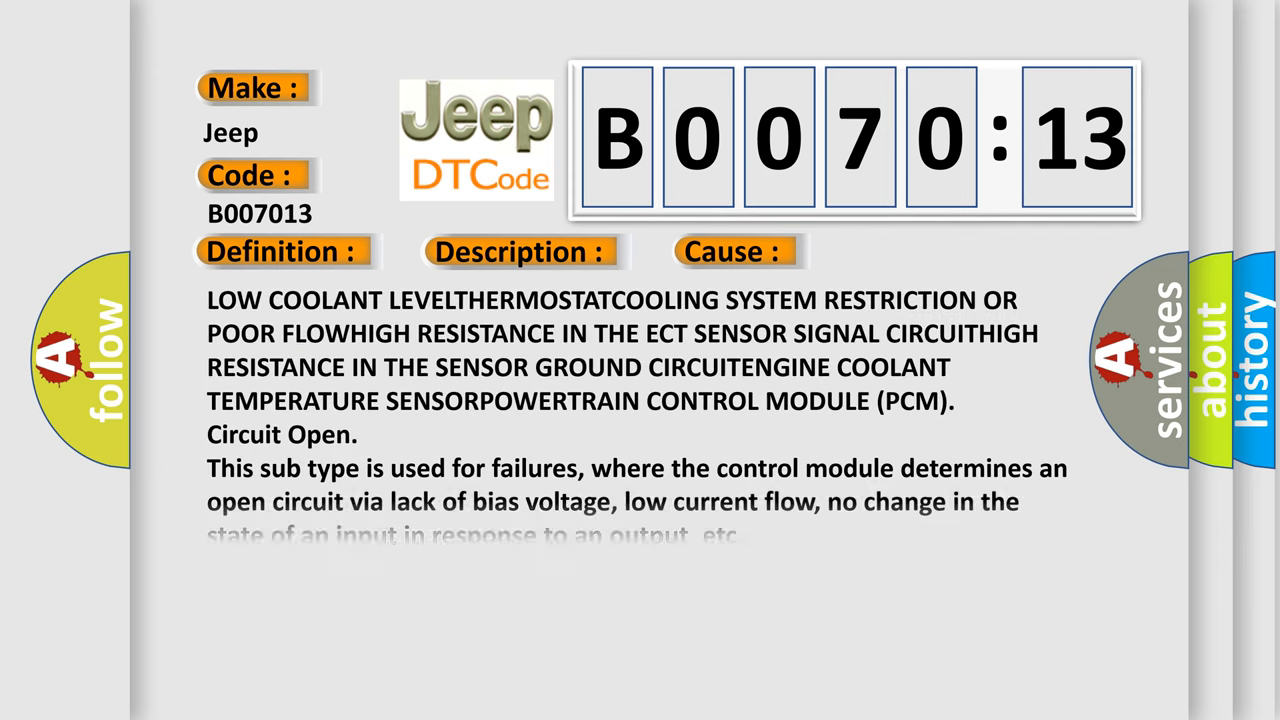